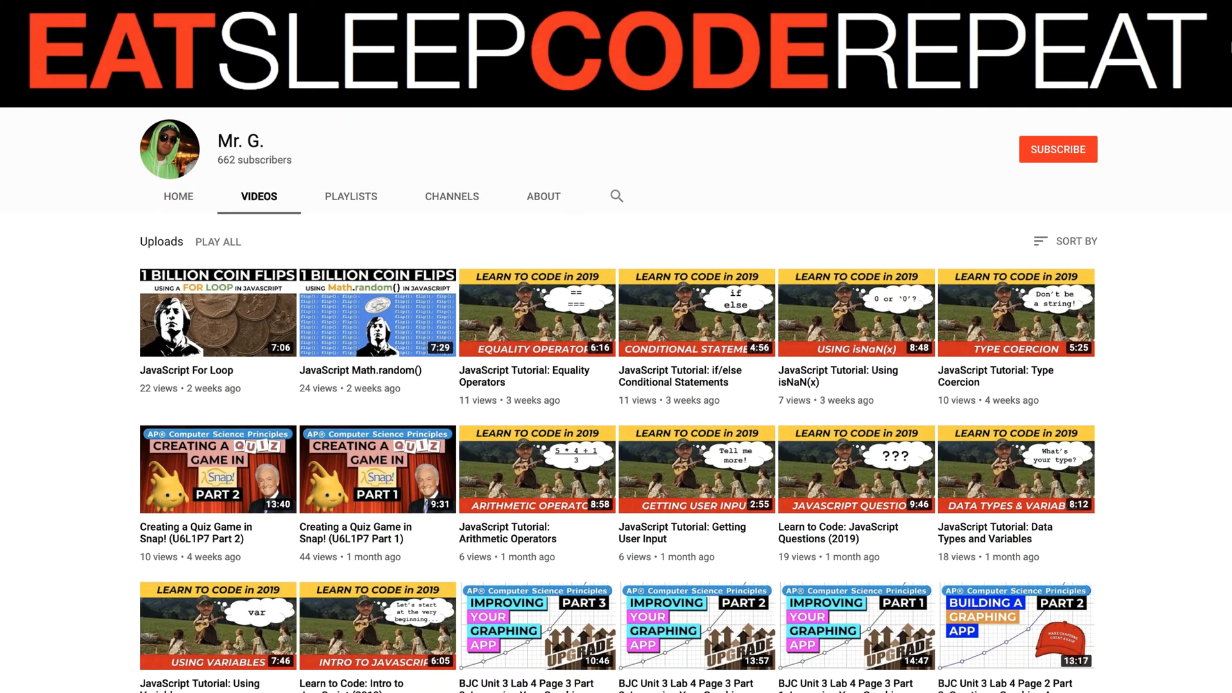
Fit a Sensing 'key pressed?' condition into the if block and set its key to right arrow.
scroll("down", 3)
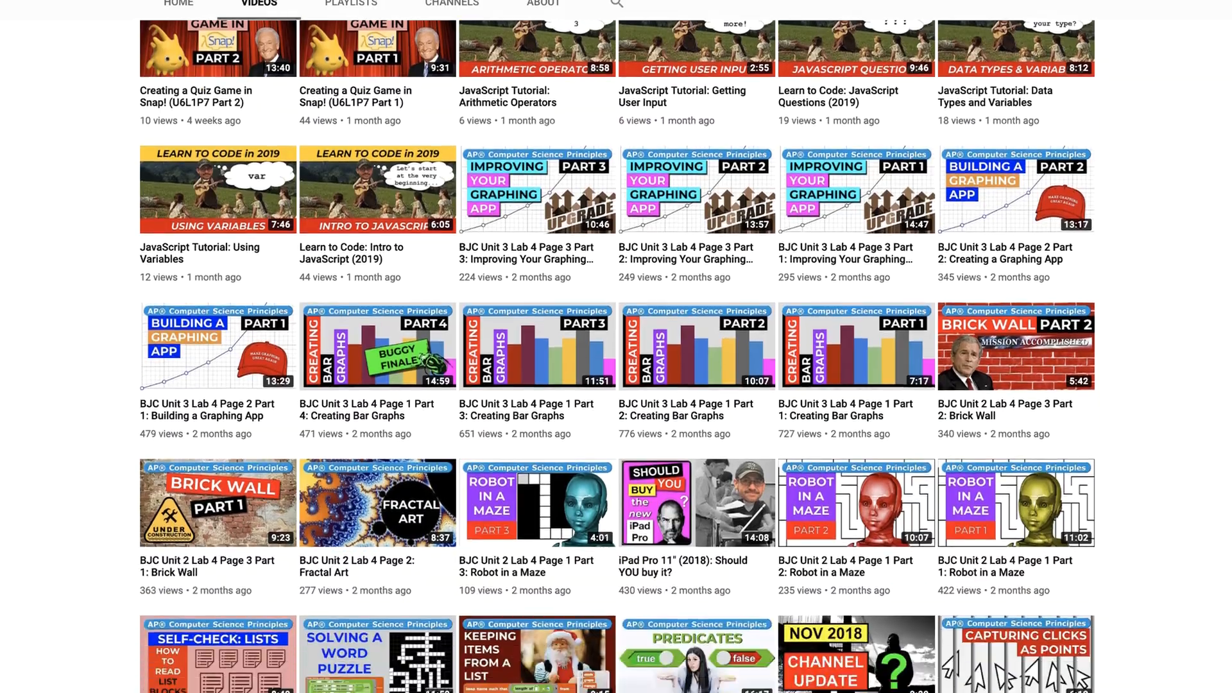
scroll("down", 3)
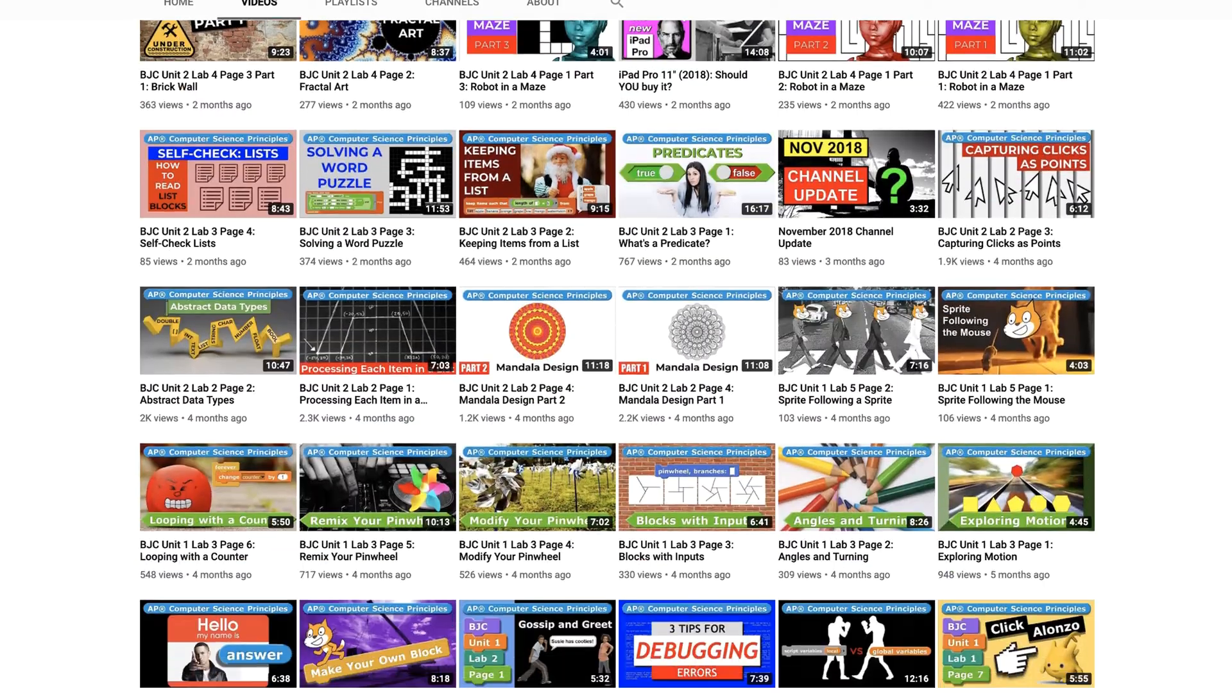
scroll("down", 3)
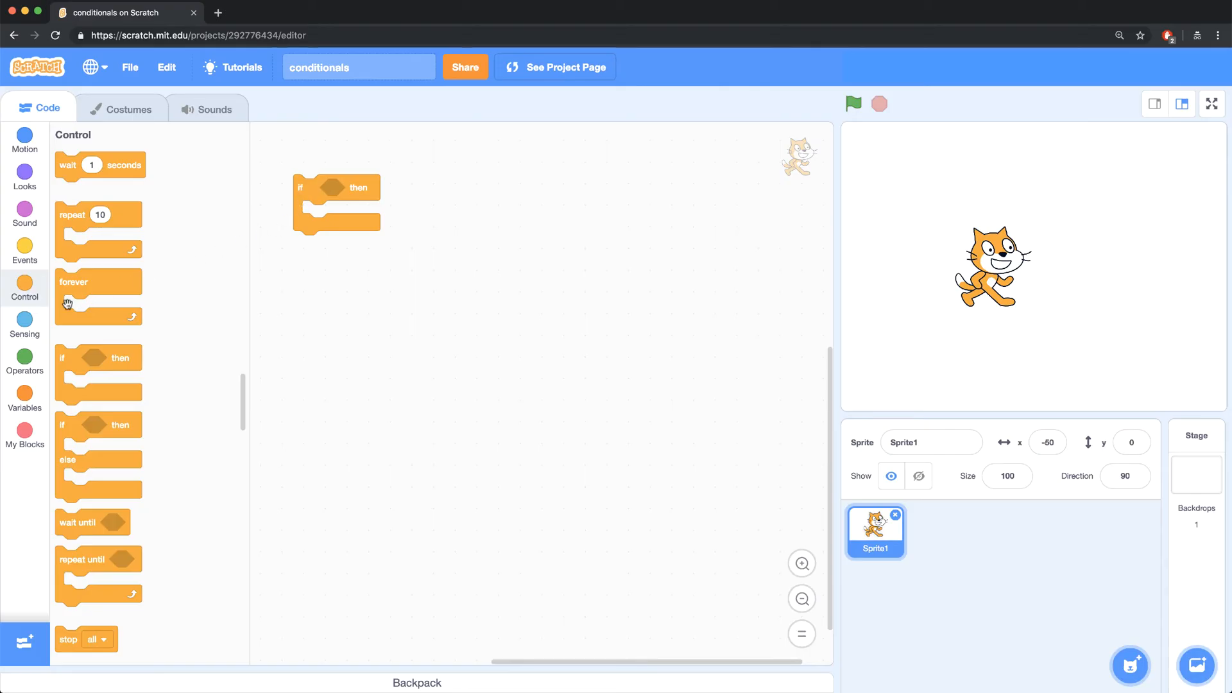
left_click(25, 323)
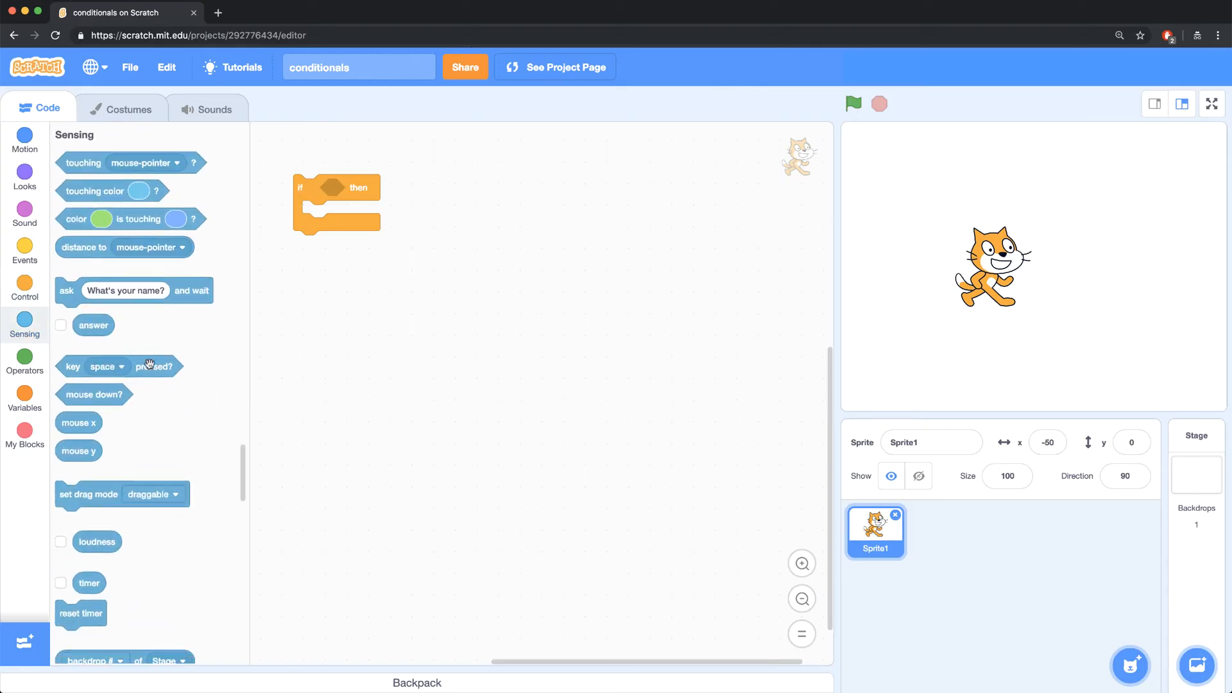
left_click_drag(118, 366, 381, 228)
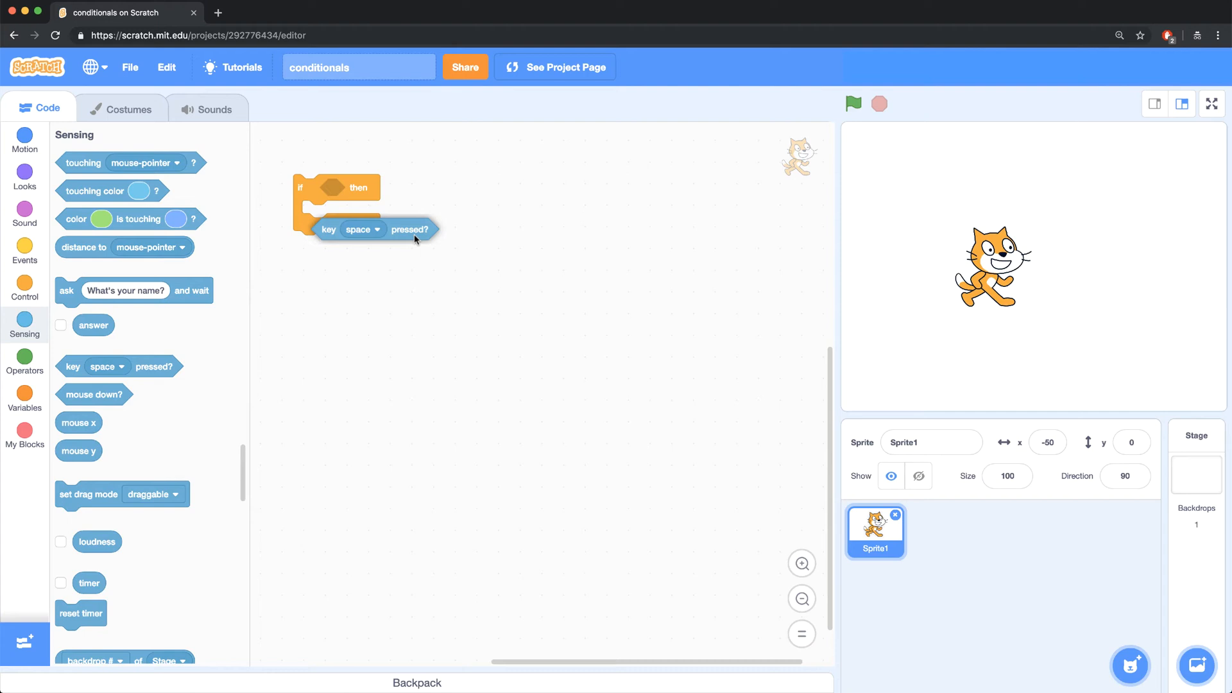
left_click_drag(362, 228, 354, 187)
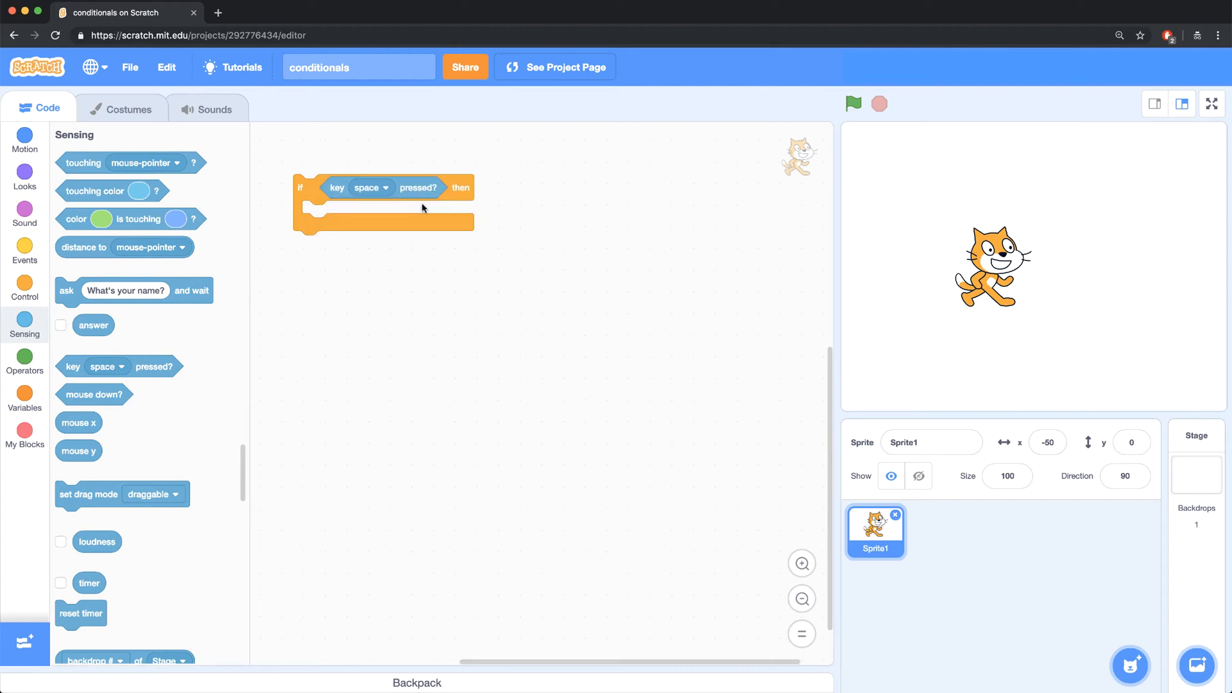
mouse_move(385, 190)
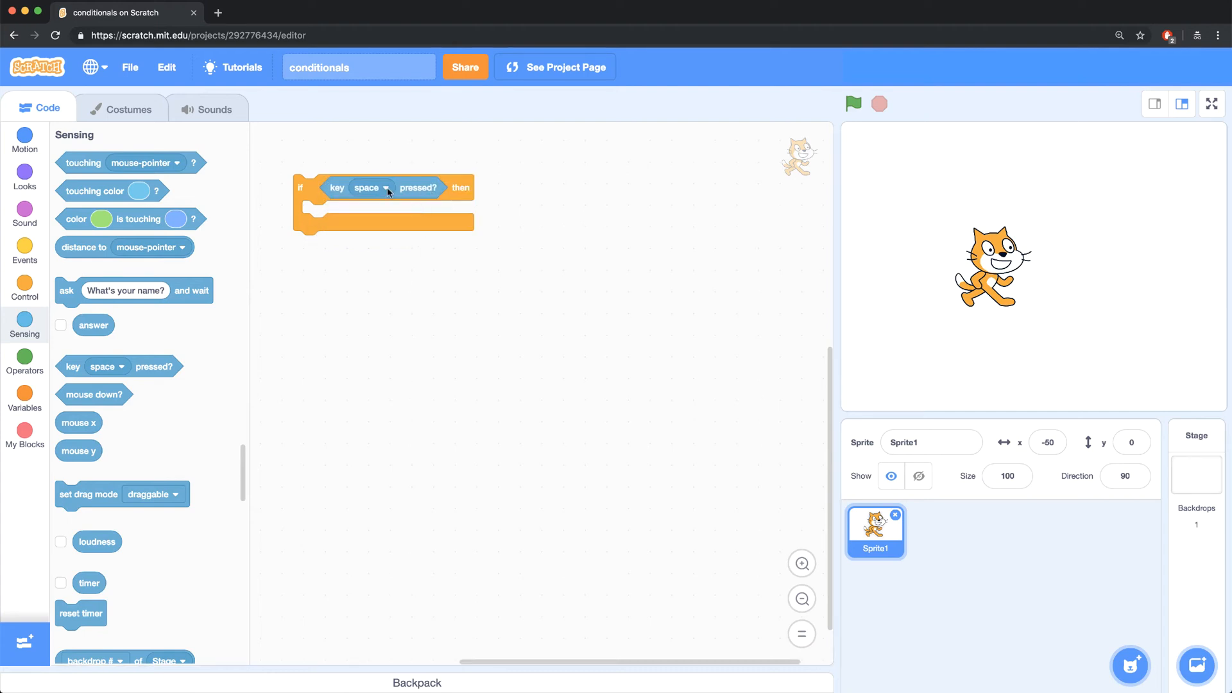
left_click(370, 187)
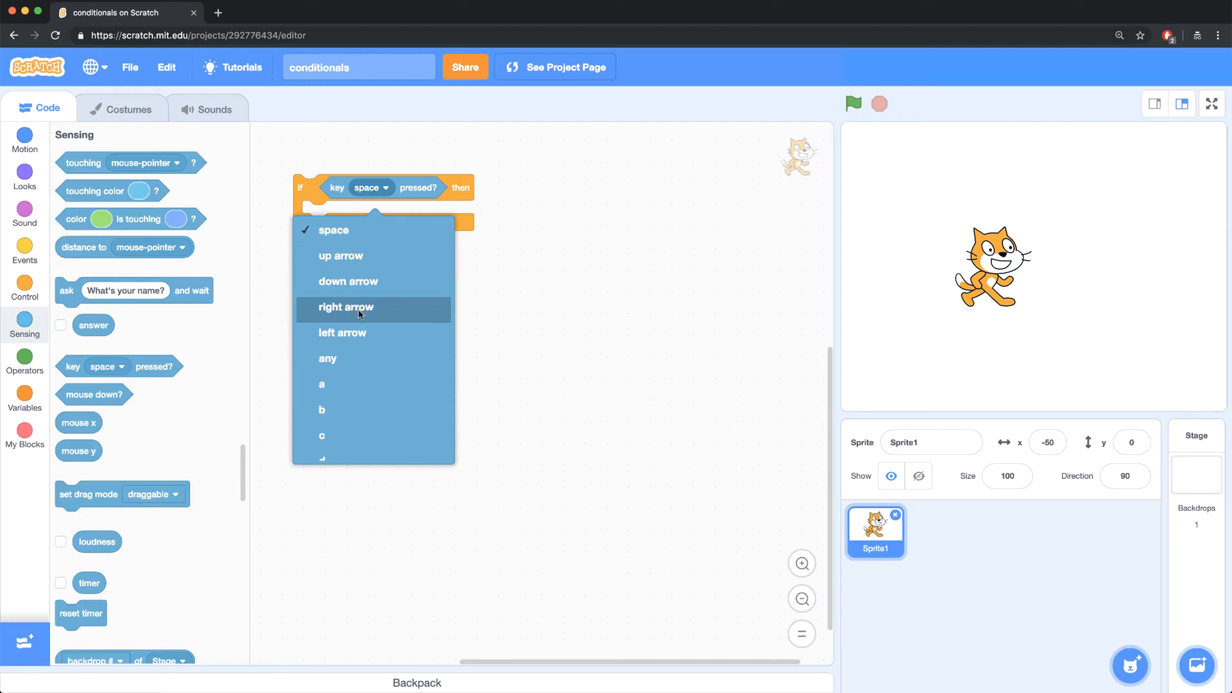
left_click(345, 307)
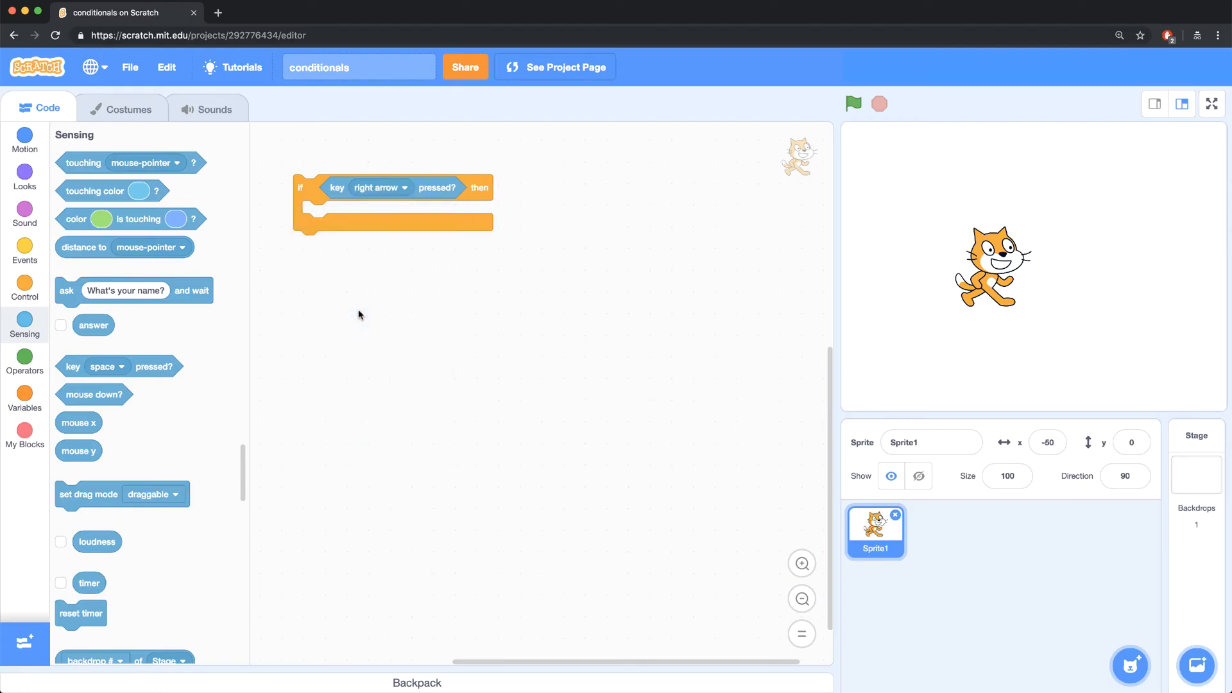
Place a 'move 10 steps' block inside the if and top the script with 'when green flag clicked'.
left_click(25, 140)
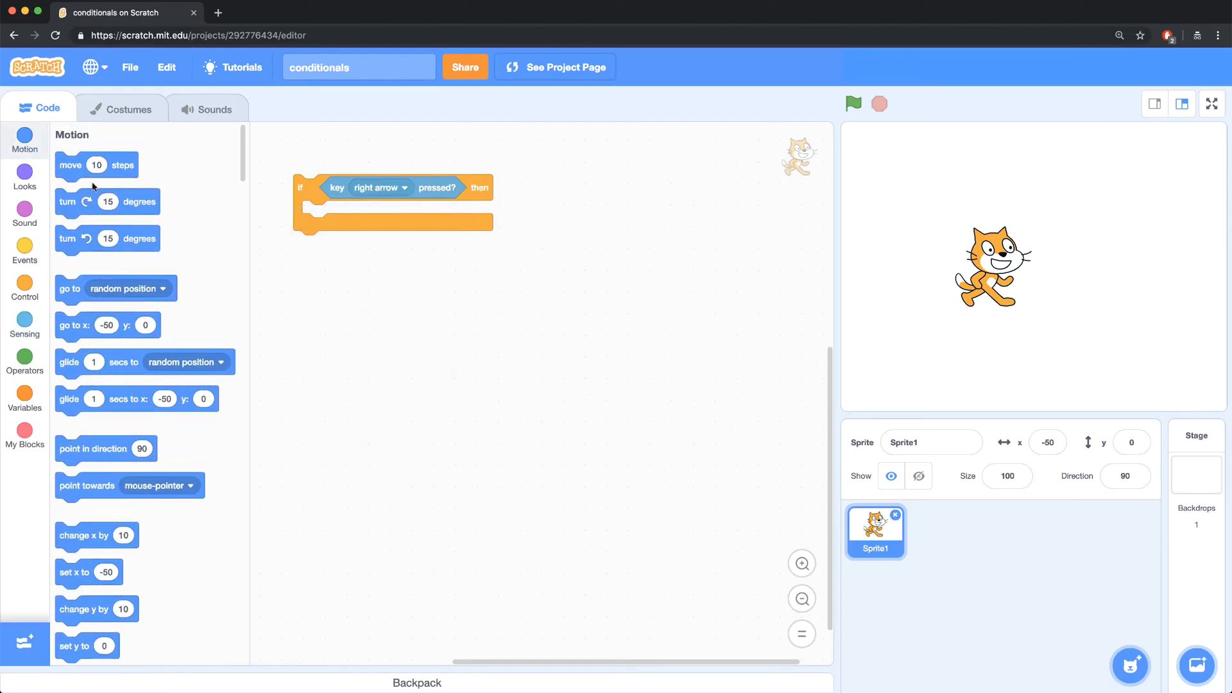
left_click_drag(96, 165, 342, 214)
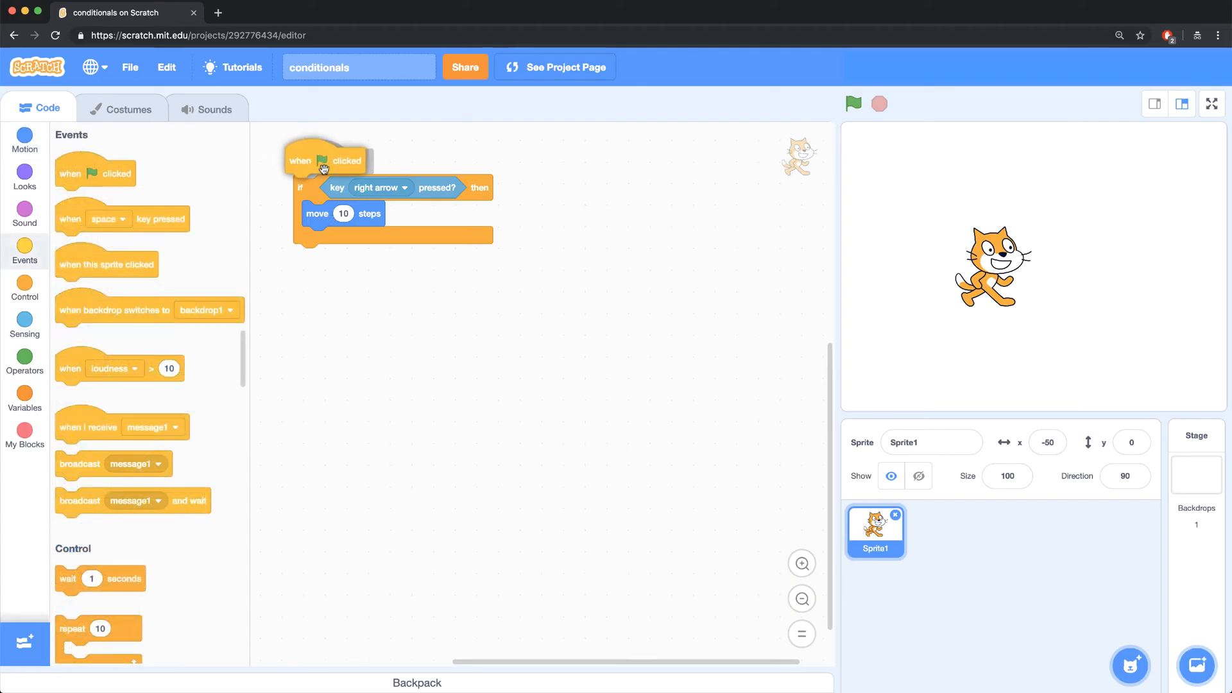
left_click(852, 103)
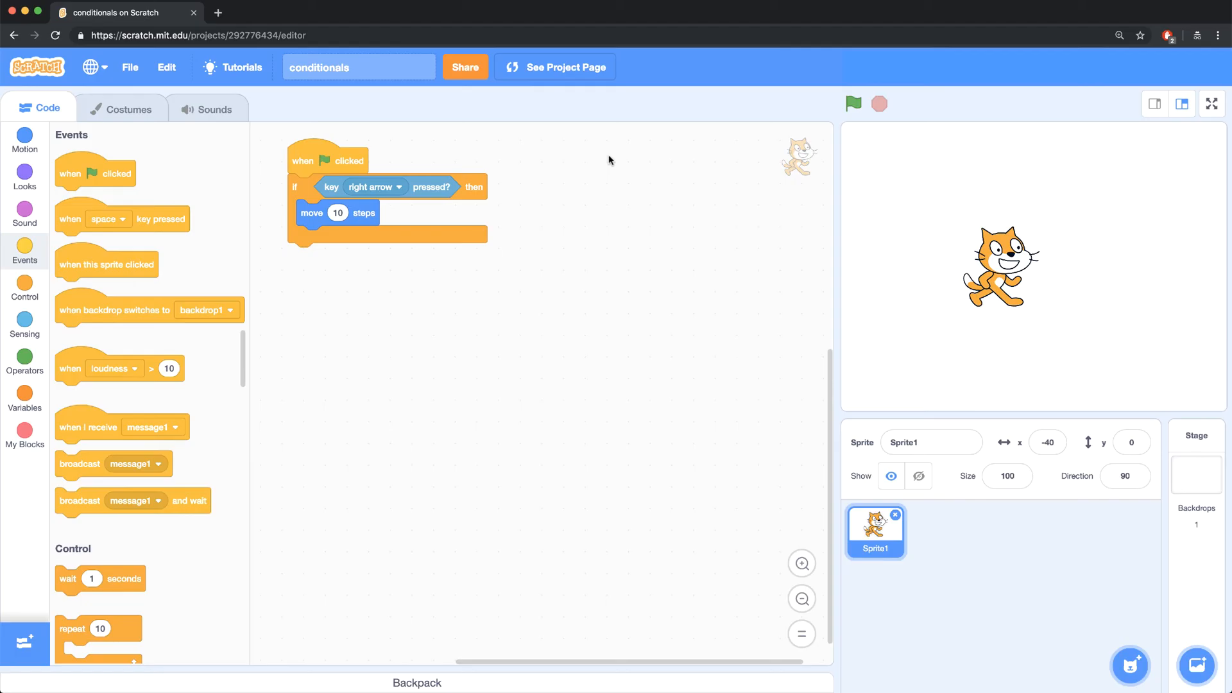
Wrap the if block in a forever loop and run the project with the green flag.
left_click(24, 282)
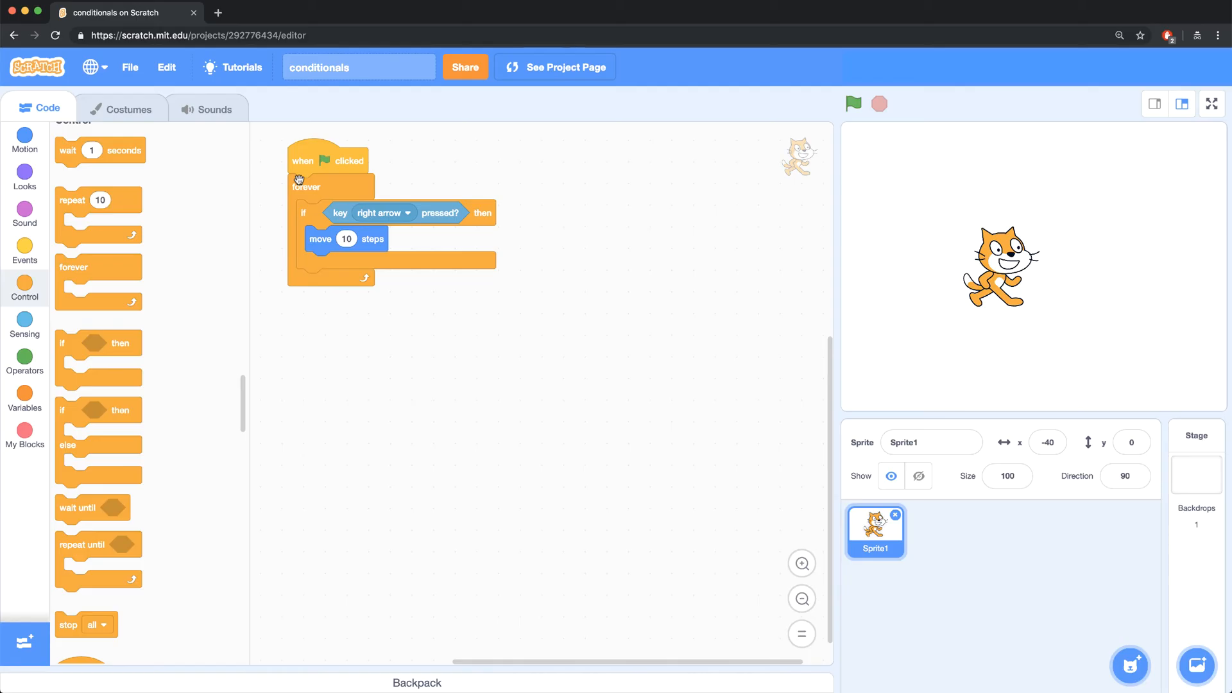
left_click(852, 103)
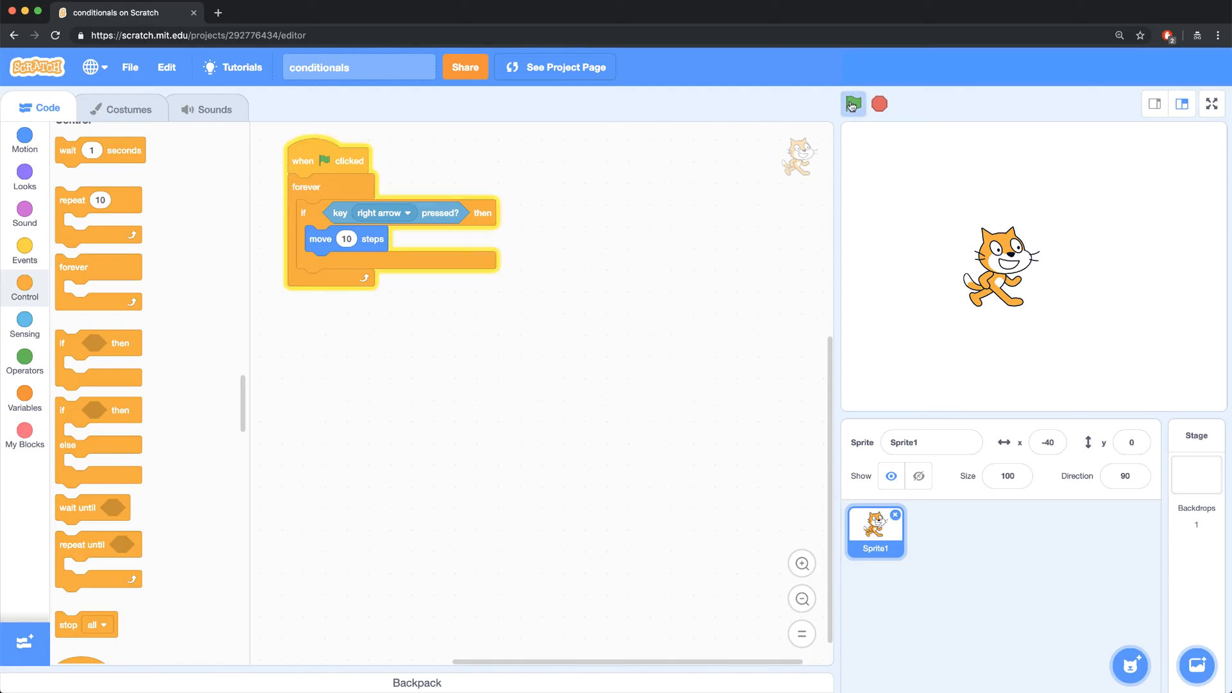
left_click(852, 104)
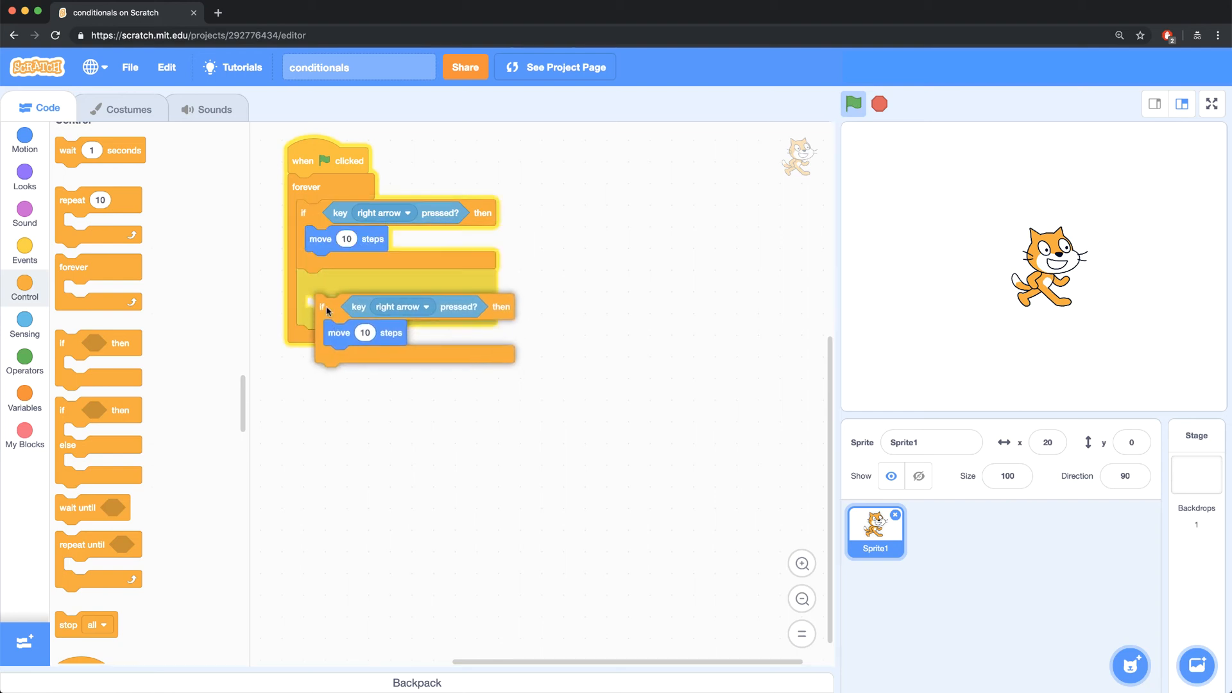
Set the copied if to check the left arrow, moving -10 steps, and rerun the project.
left_click(382, 306)
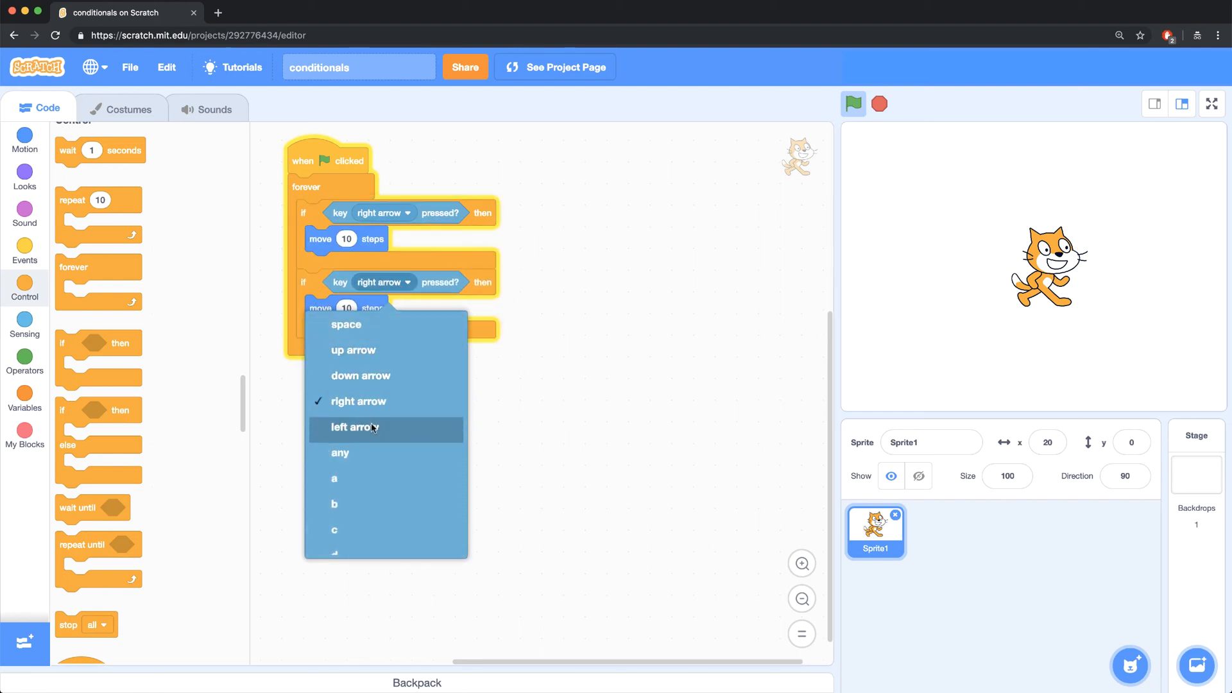
left_click(359, 426)
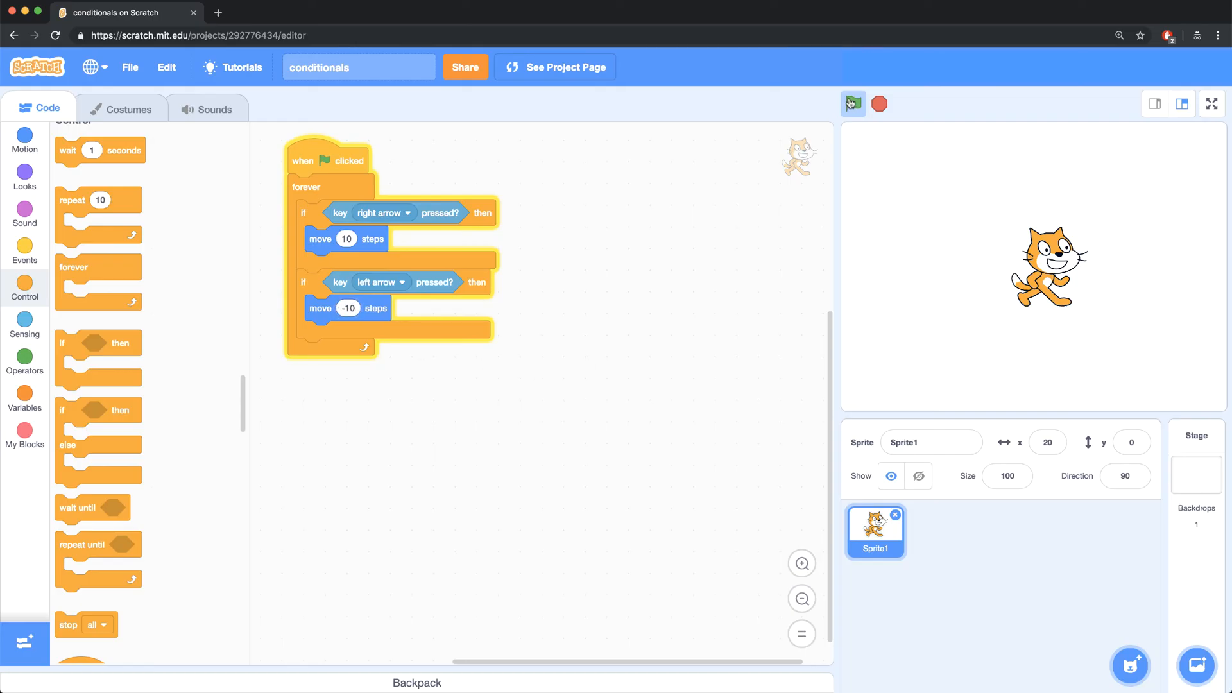
left_click(852, 102)
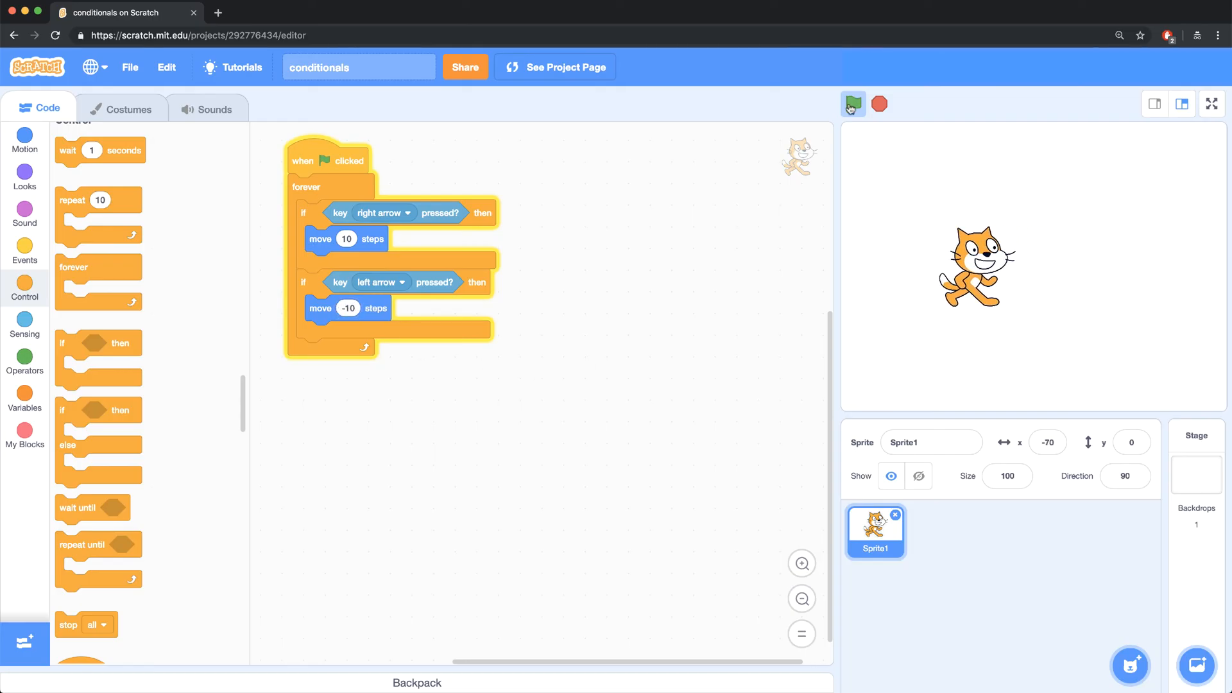